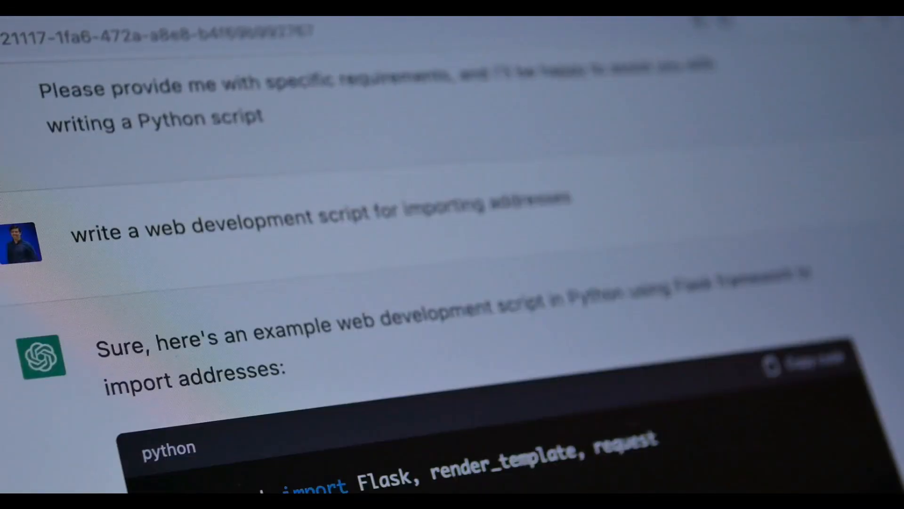
Step: Scroll through Copilot's meeting prep topics, then select an item to continue
scroll("down", 3)
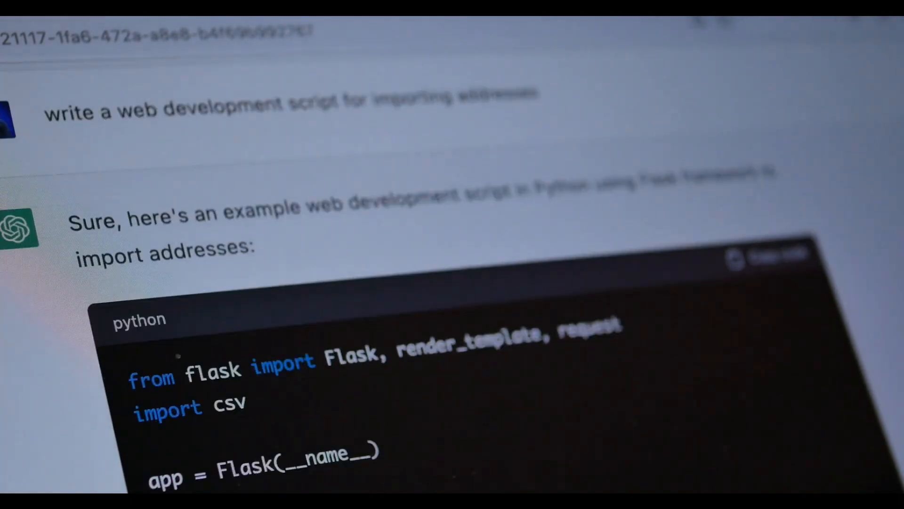
scroll("down", 3)
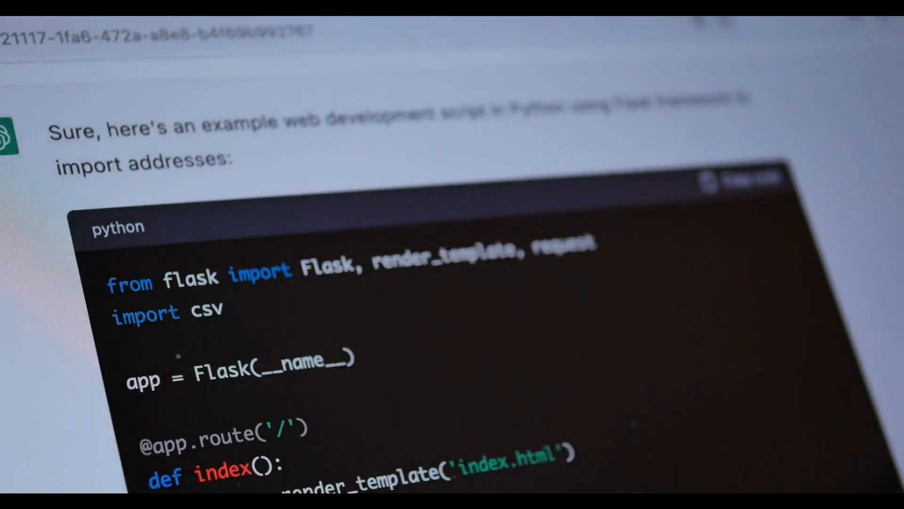
scroll("down", 3)
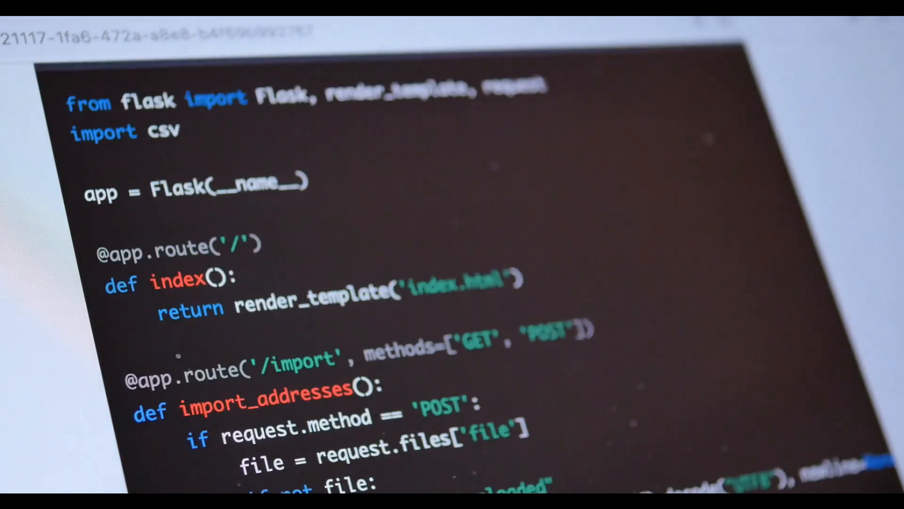
scroll("down", 3)
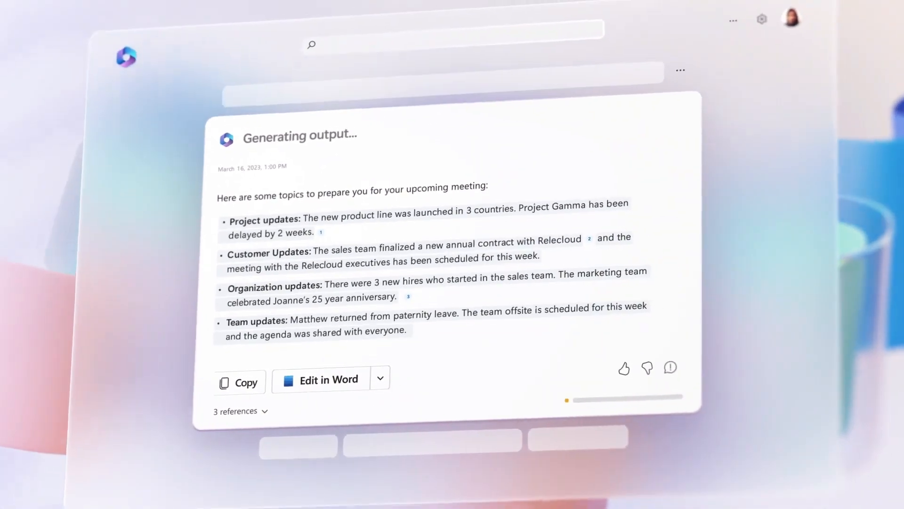
left_click(328, 378)
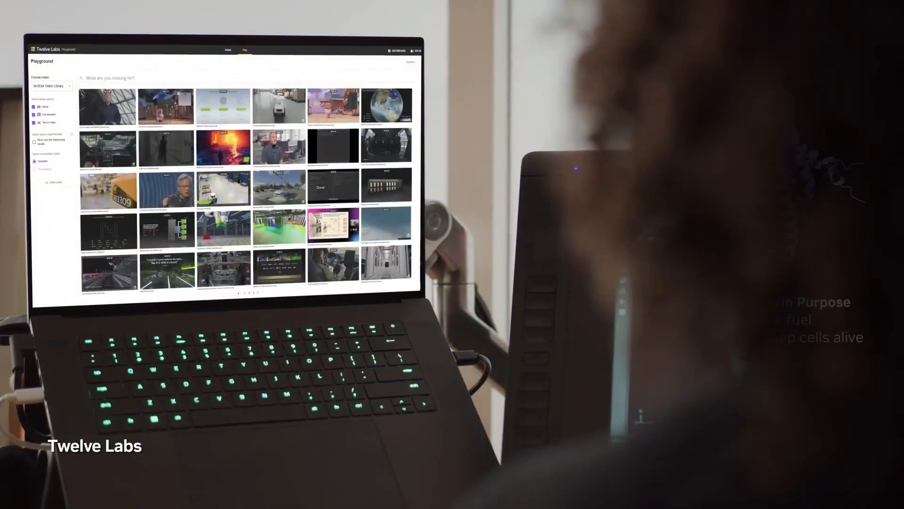
Step: Search the video library for 'Man standing next to rising pedestal', returning three matches topping at High 98%
type("Man standing next to rising pedes")
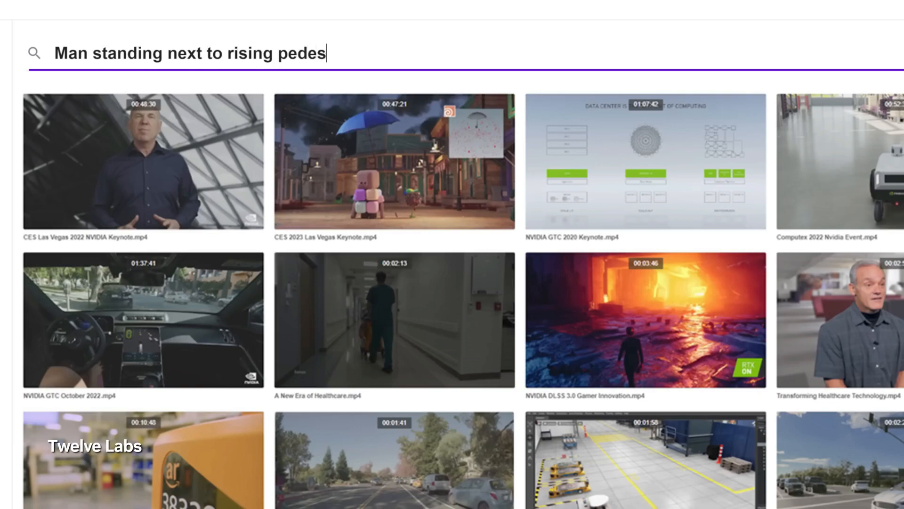
key("Return")
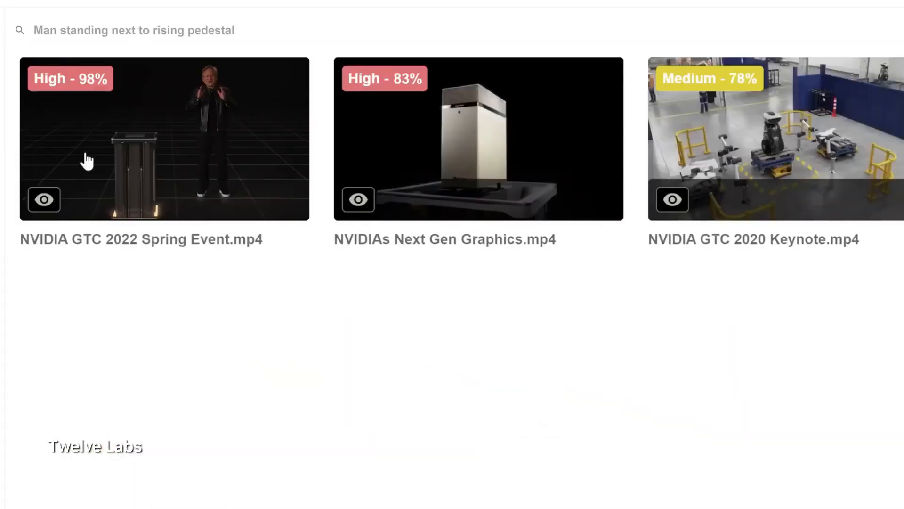